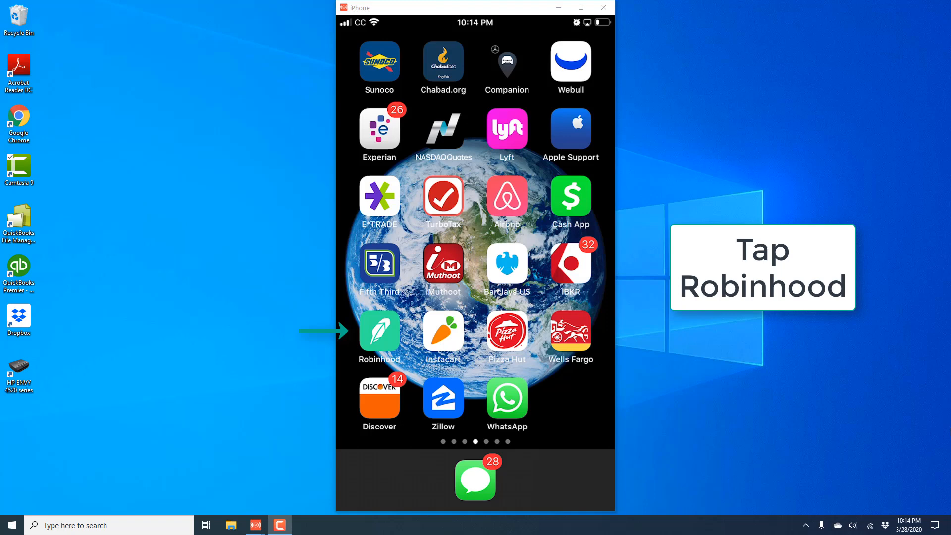
Launch Robinhood to the Investing home screen with the $3,787.45 portfolio chart.
click(378, 332)
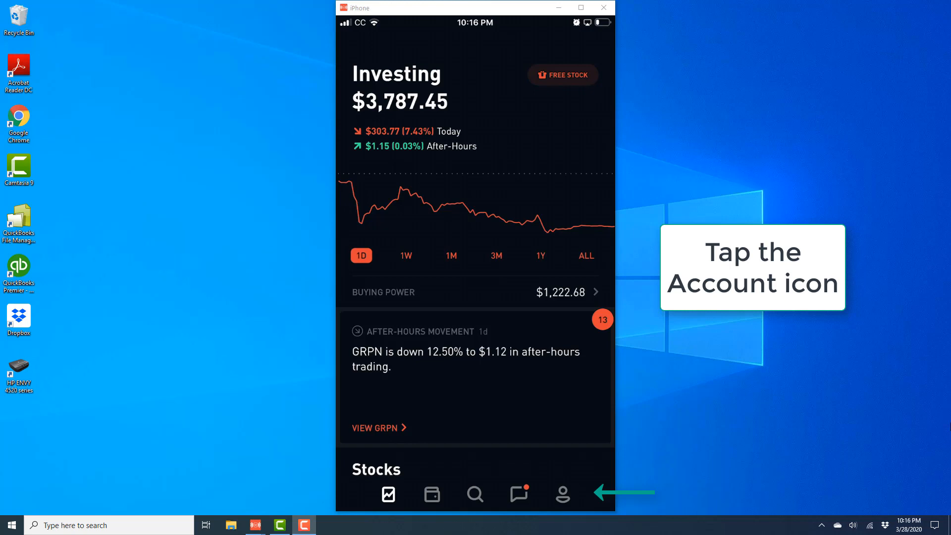
Go to the Account page and reveal its sections including Statements & History.
click(561, 494)
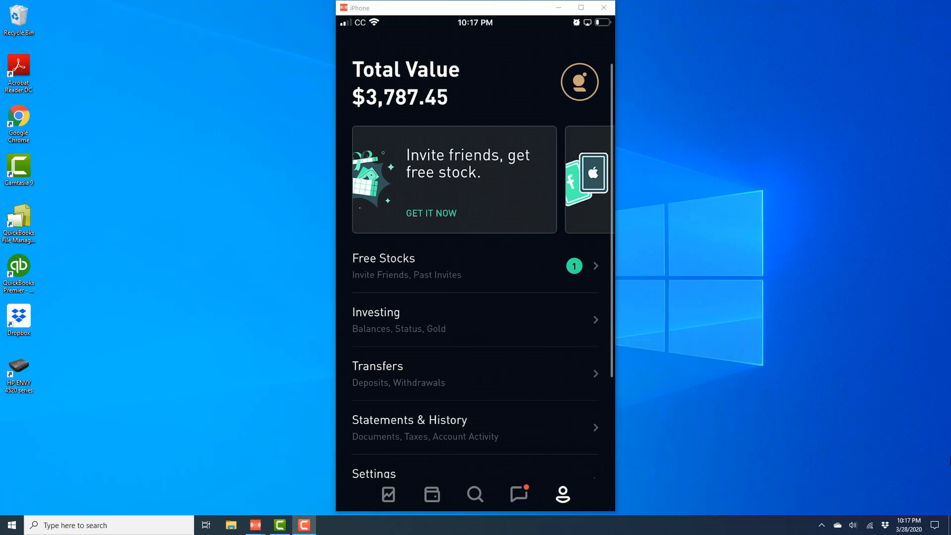
scroll(down, 3)
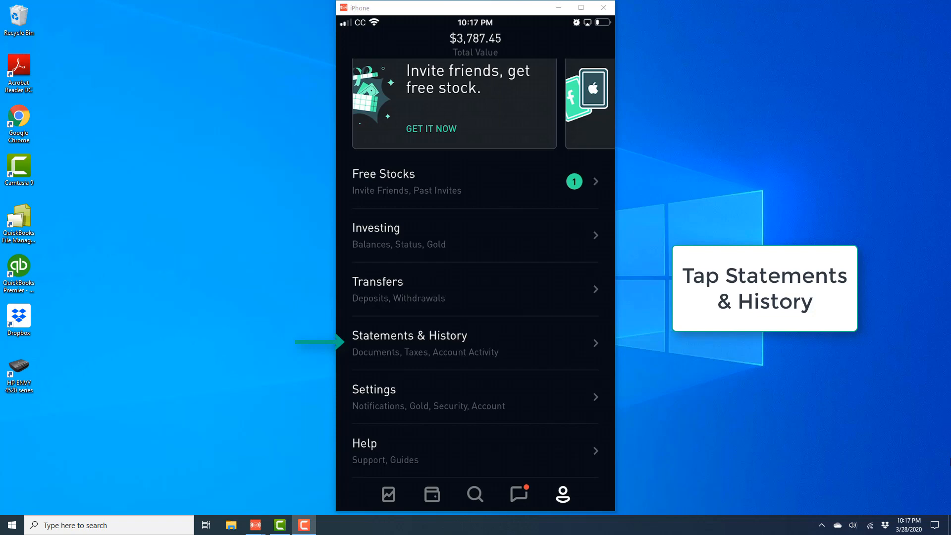
Go to Statements & History and reveal the Documents section with Account Statements and Tax Documents.
click(409, 335)
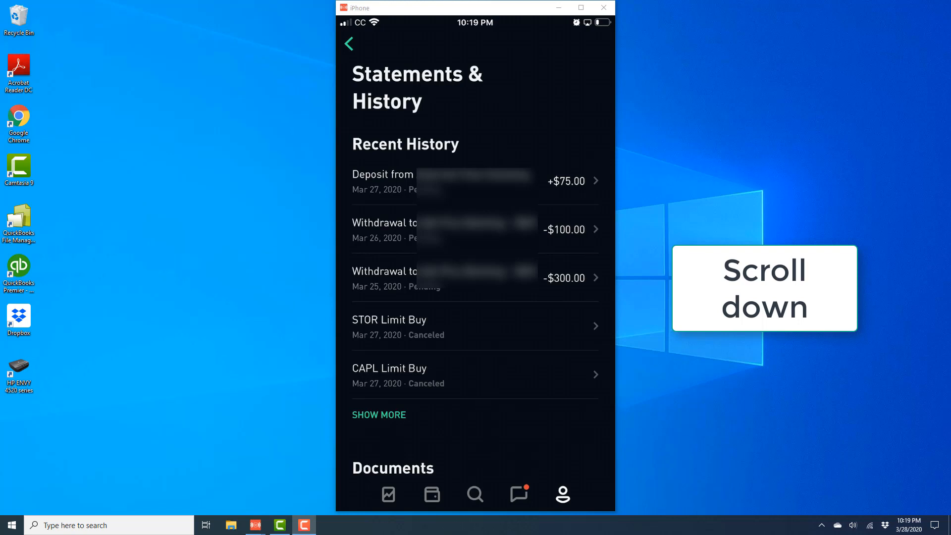
scroll(down, 3)
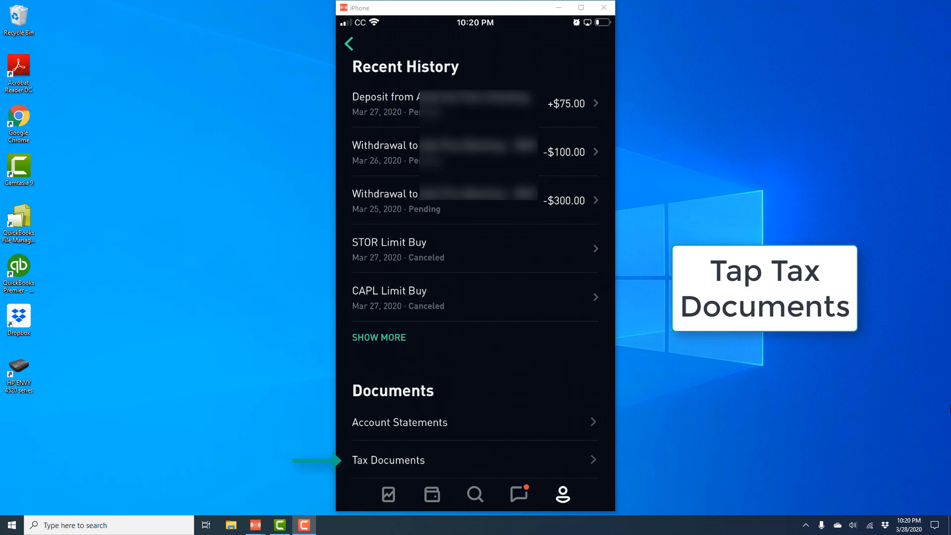
Show the Tax Documents list with the 2019 Securities and Crypto 1099 PDFs.
click(388, 459)
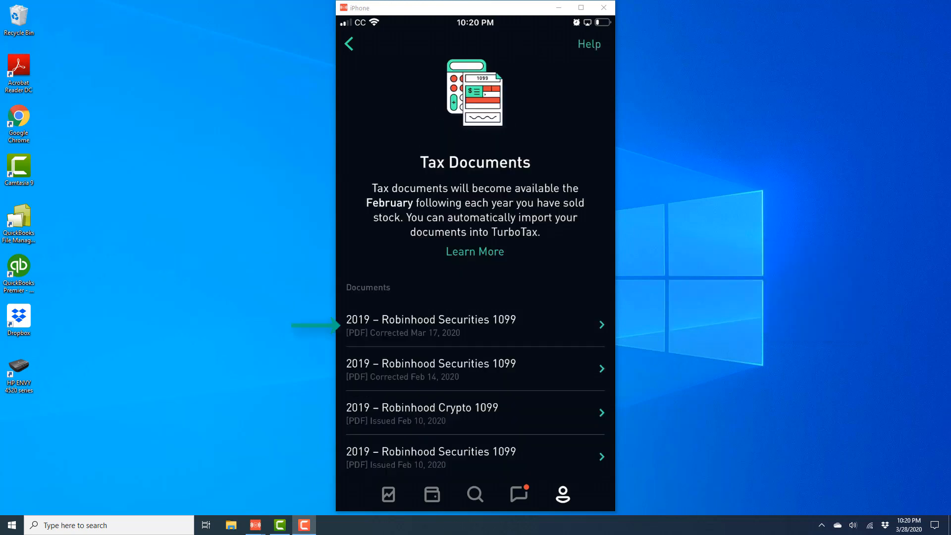